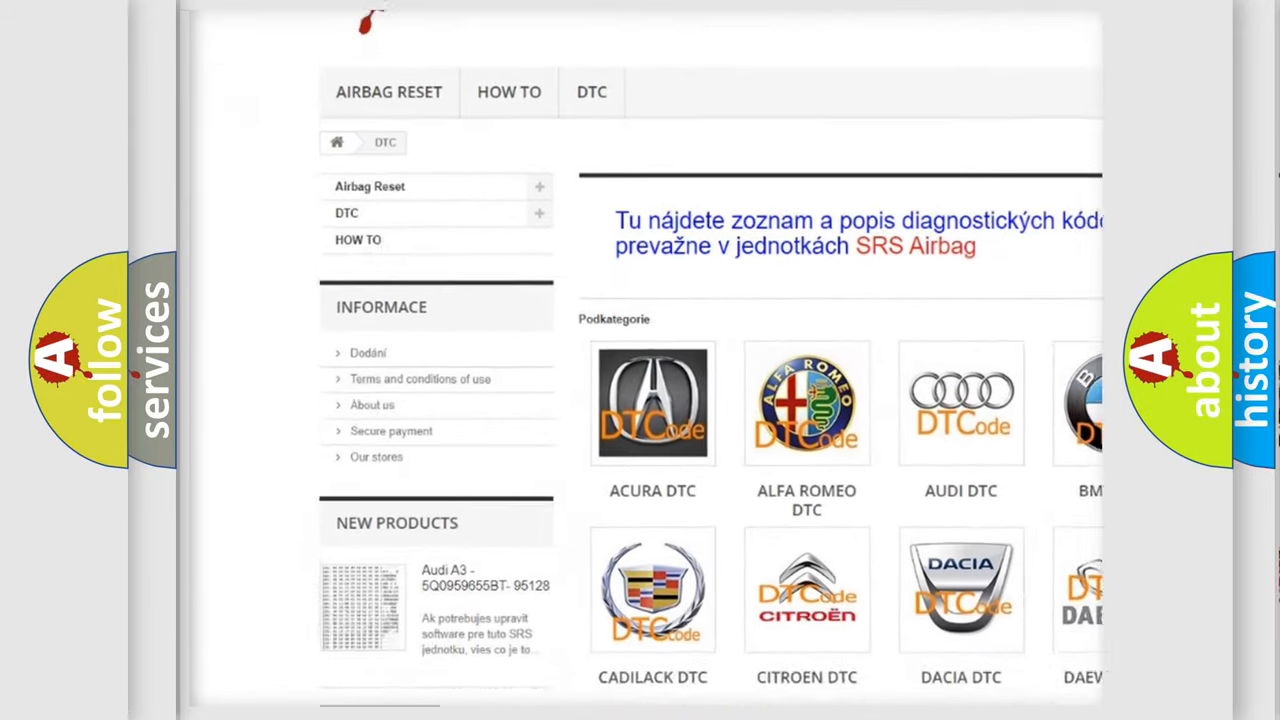
Scroll down to reveal the Description heading: CDCM detects a component failure event.
scroll(down, 3)
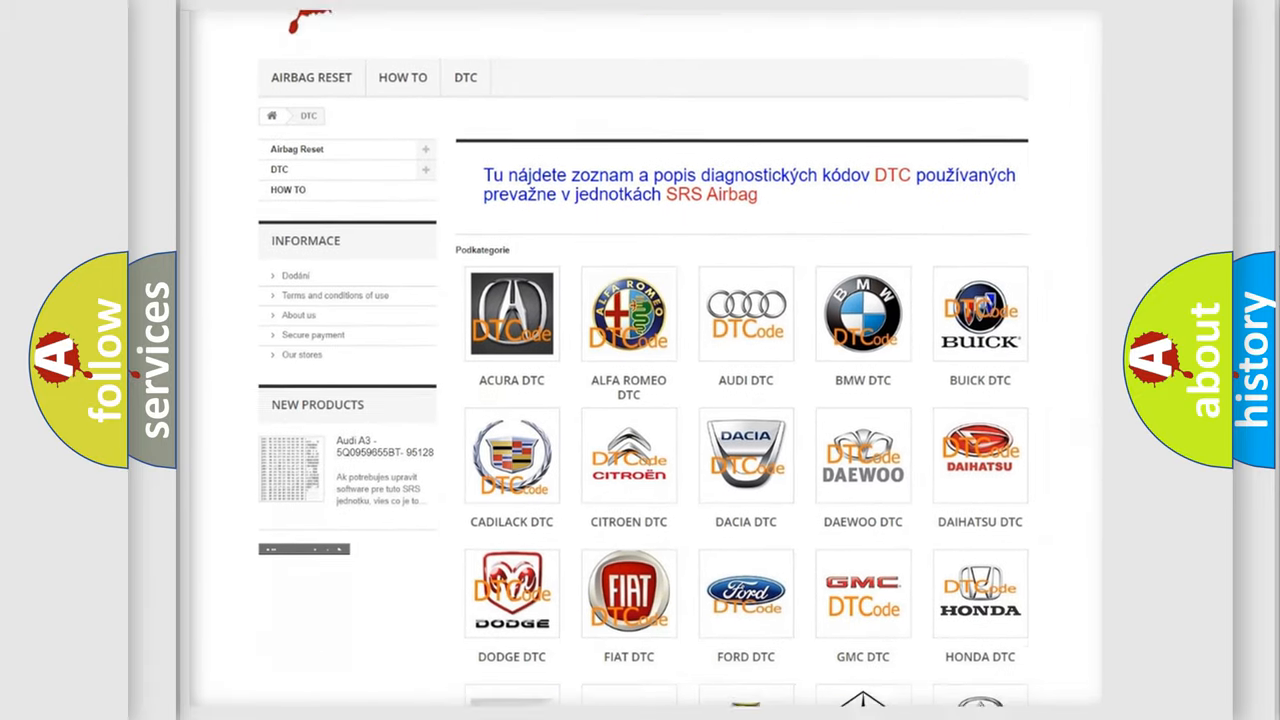
scroll(down, 3)
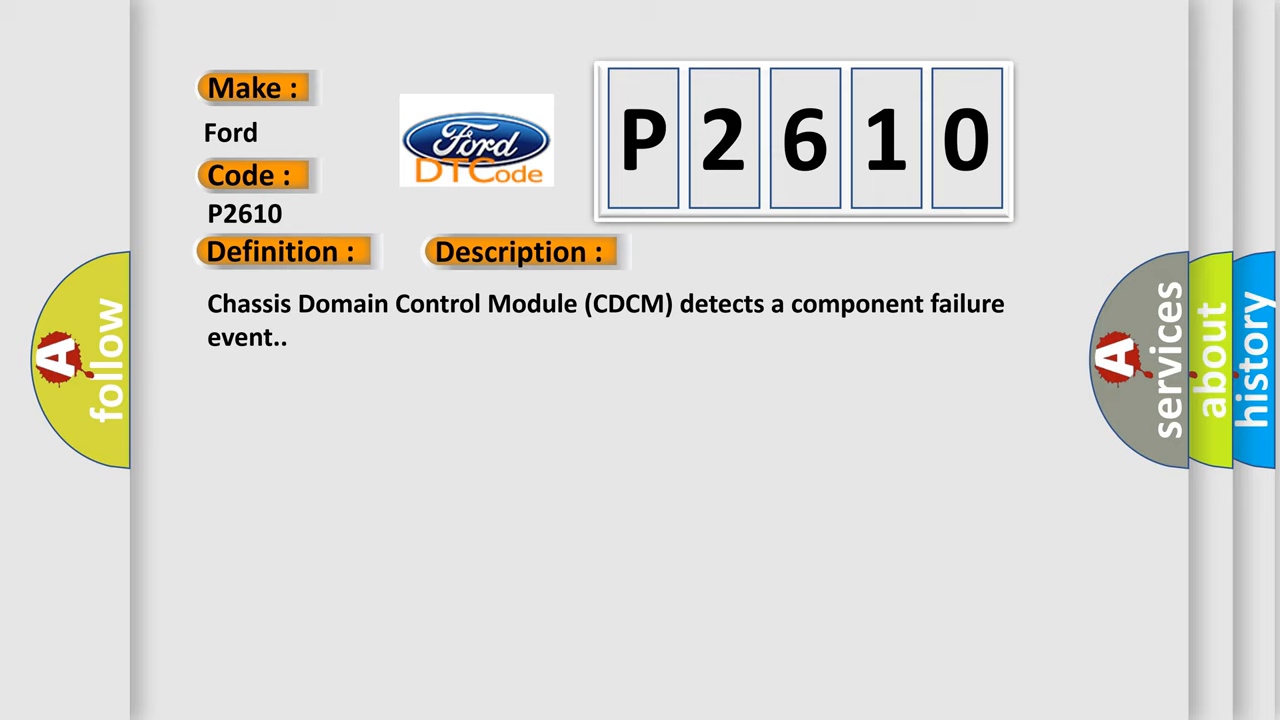
Reveal the Cause heading: front left accelerometer on the Chassis Domain Control Module.
click(735, 251)
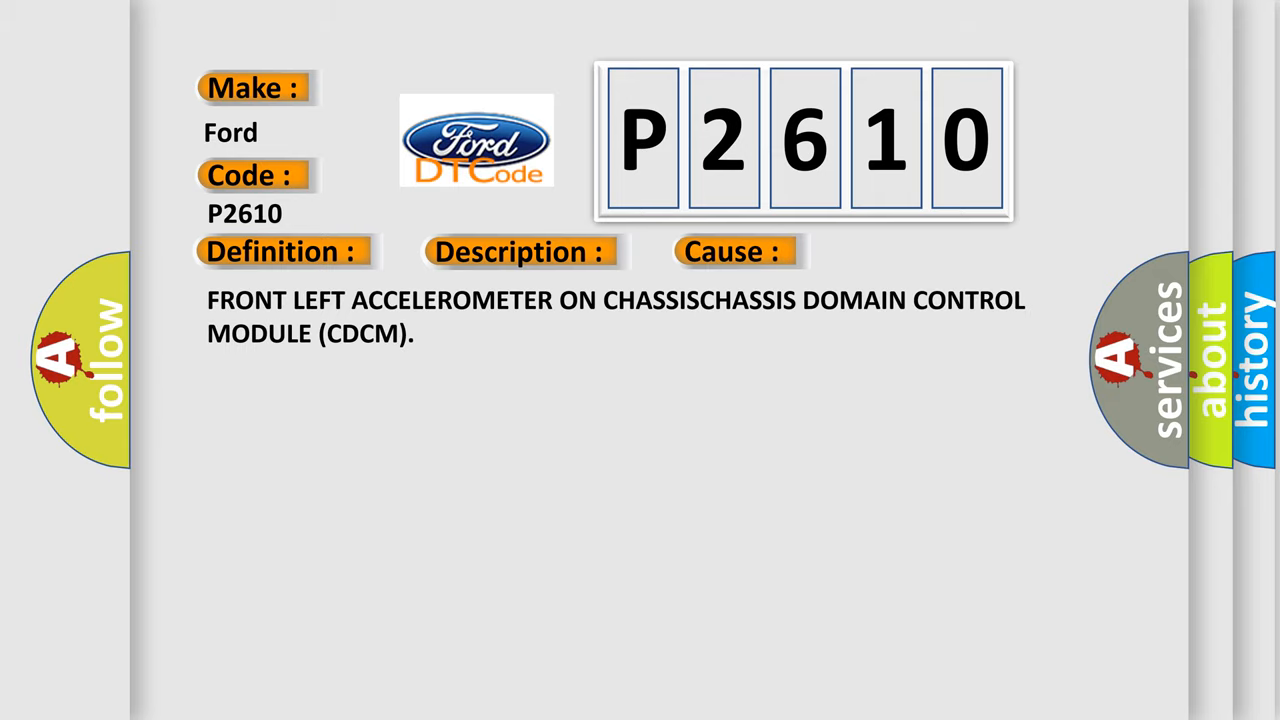